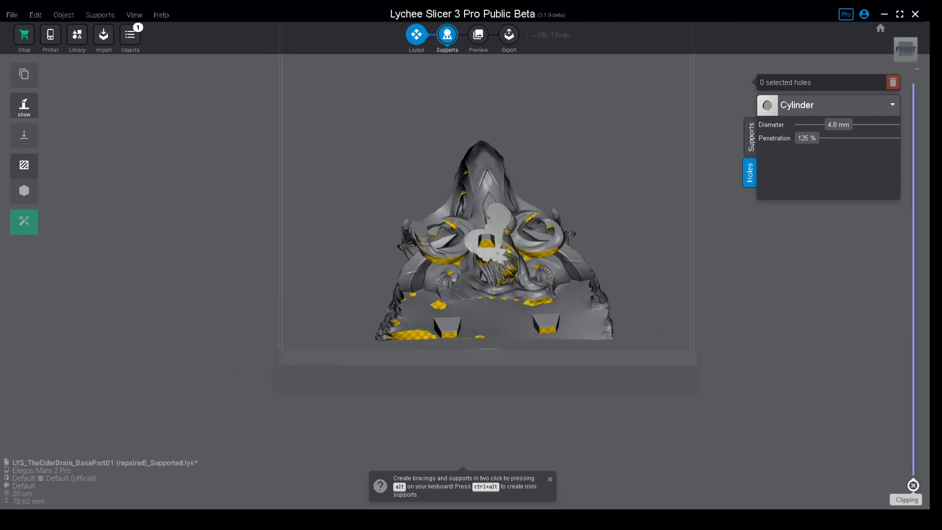
Select the Elder Brain terrain base model in the viewport
{"action": "left_click", "coordinate": [24, 136]}
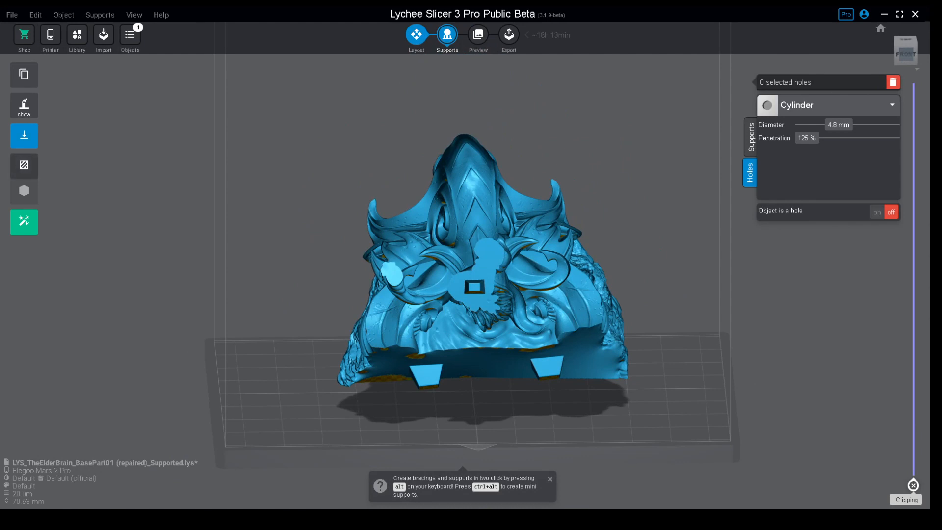
Show the Hollow 2D and Hollow 3D settings for the selected base
{"action": "left_click", "coordinate": [24, 164]}
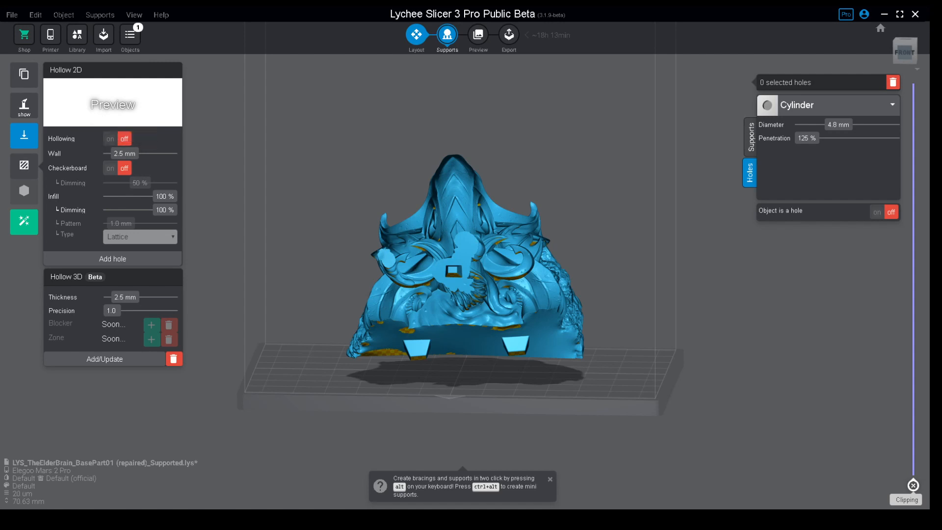
Switch 2D hollowing on with 2.5 mm walls and 20% lattice infill
{"action": "left_click", "coordinate": [110, 138]}
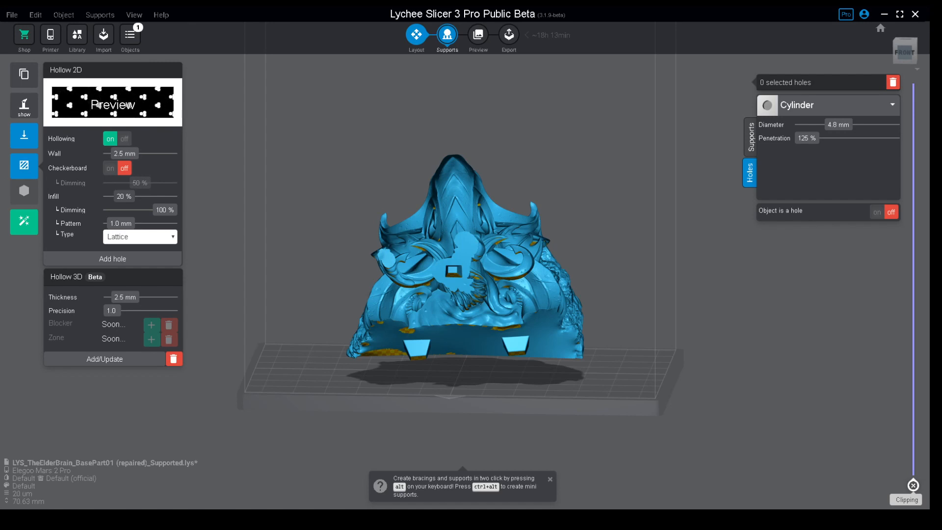
{"action": "left_click", "coordinate": [140, 183]}
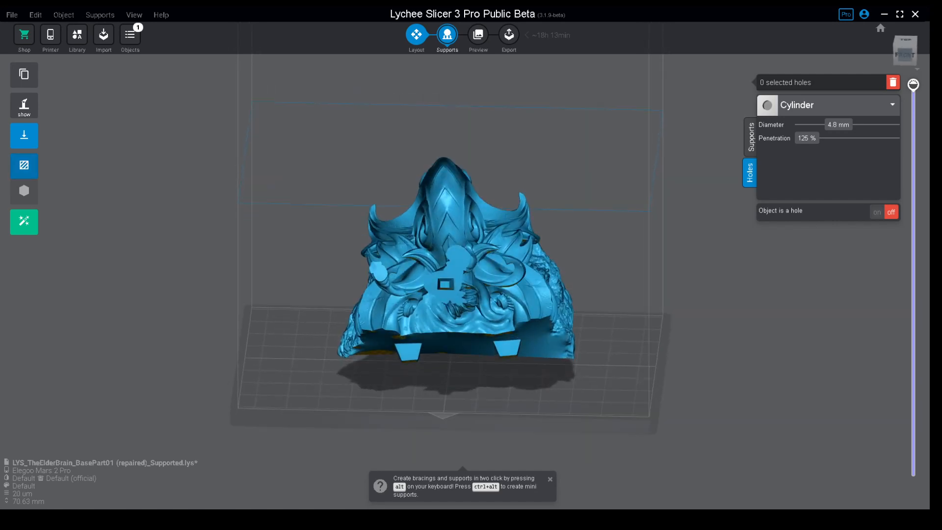
Place a row of 5.0 mm cylinder drain holes along the base underside
{"action": "left_click", "coordinate": [23, 165]}
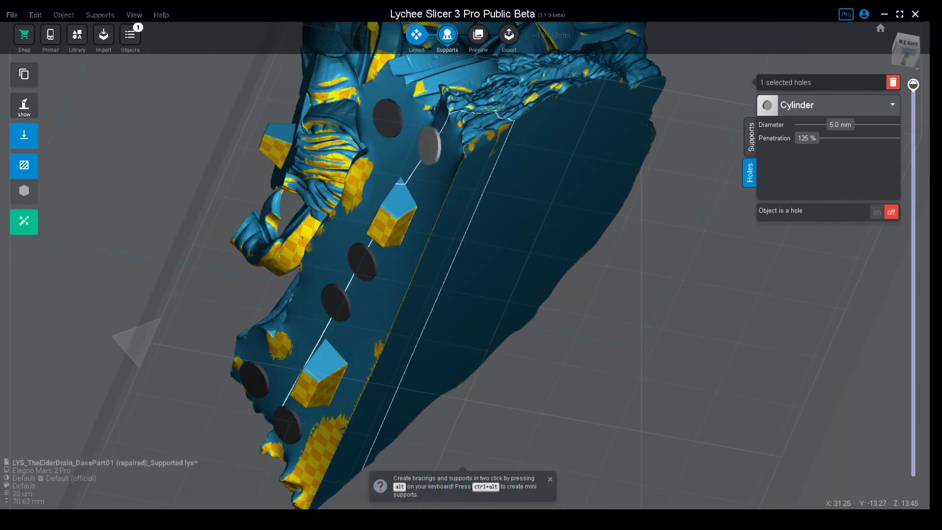
{"action": "left_click_drag", "start_coordinate": [834, 124], "coordinate": [847, 125]}
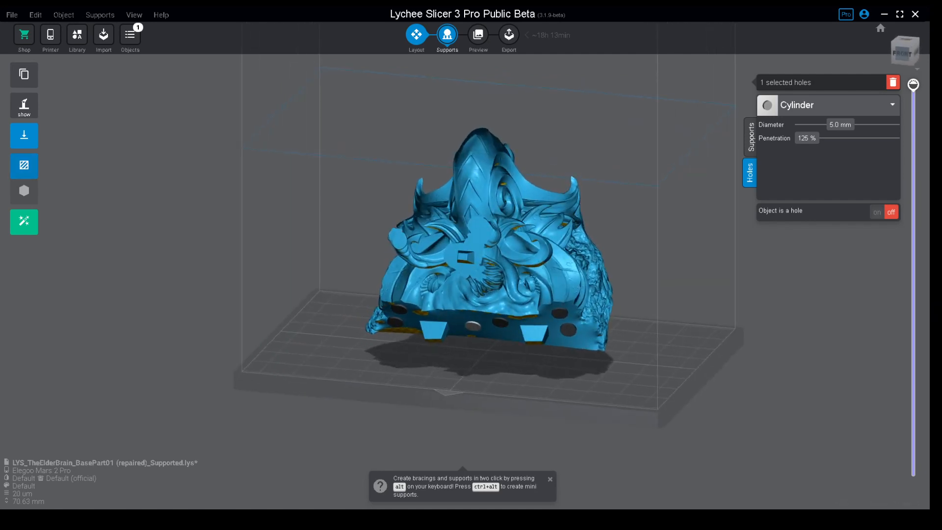
Turn 2D hollowing off so the base is solid, leaving 2.5 mm walls and 100% infill
{"action": "left_click", "coordinate": [23, 166]}
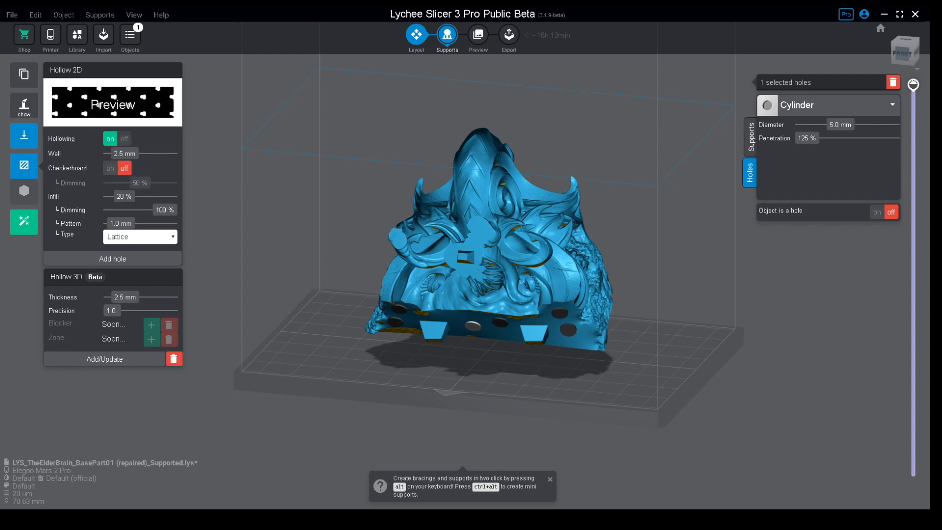
{"action": "left_click", "coordinate": [124, 138]}
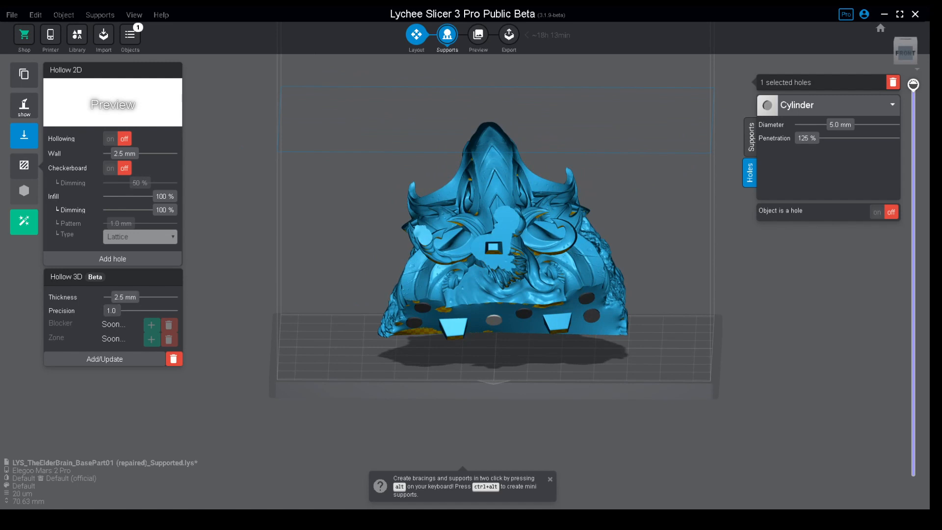
Inspect the drain holes up close and set 3D hollow precision to 4.0 with 2.5 mm thickness
{"action": "left_click_drag", "start_coordinate": [111, 311], "coordinate": [168, 311]}
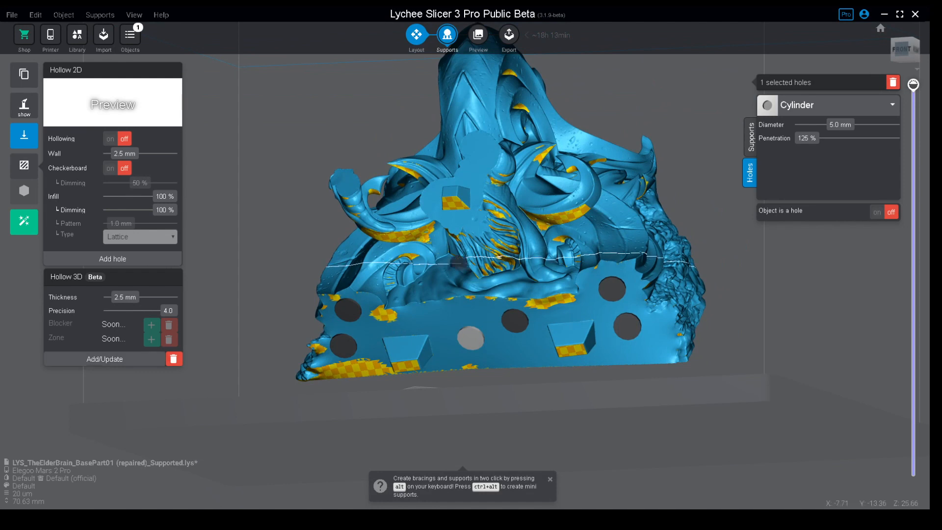
{"action": "left_click", "coordinate": [11, 14]}
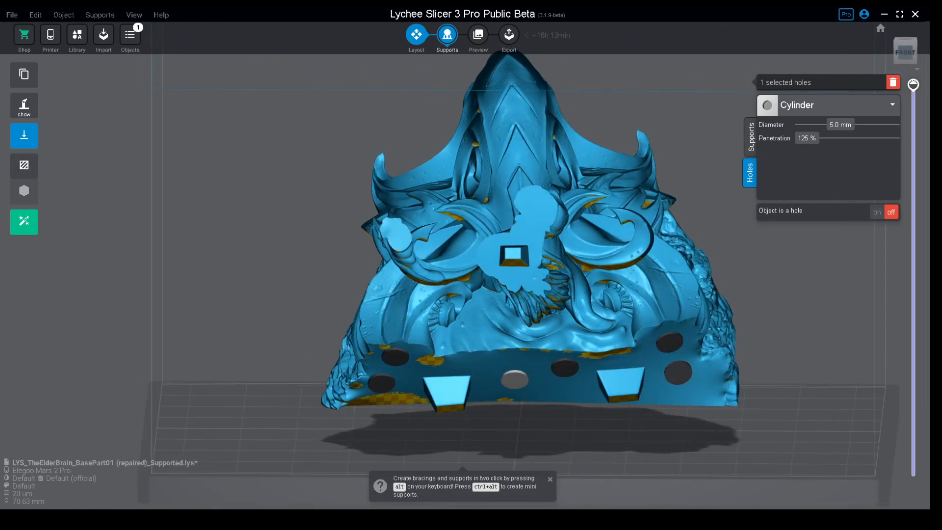
Cut the view down to about layer 928 (18.06 mm) to expose the hollow shell
{"action": "left_click", "coordinate": [23, 166]}
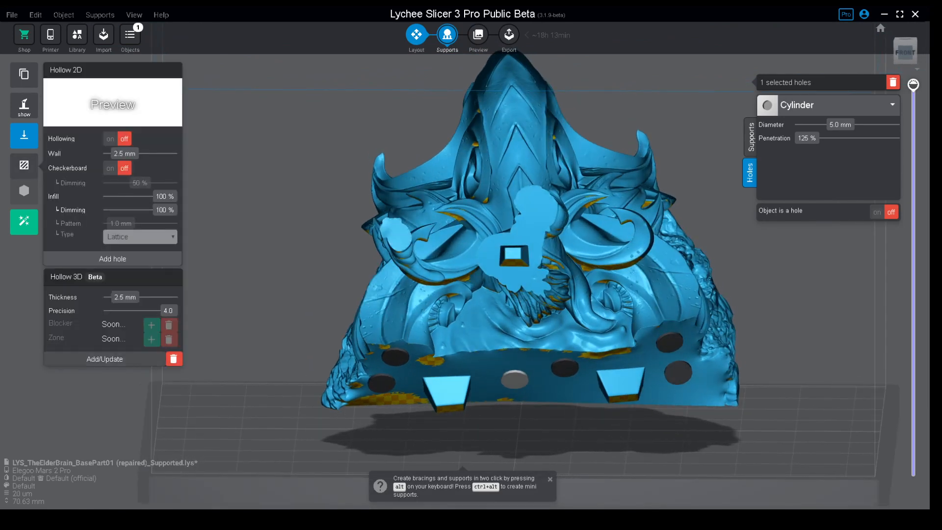
{"action": "left_click", "coordinate": [104, 359]}
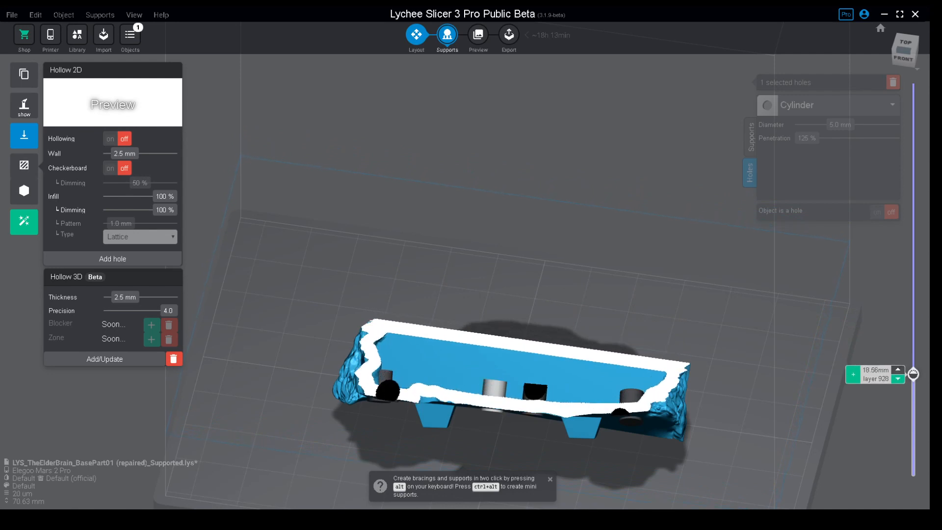
Restore full model height and view the base from the front, returning to support settings
{"action": "left_click_drag", "start_coordinate": [912, 373], "coordinate": [913, 271]}
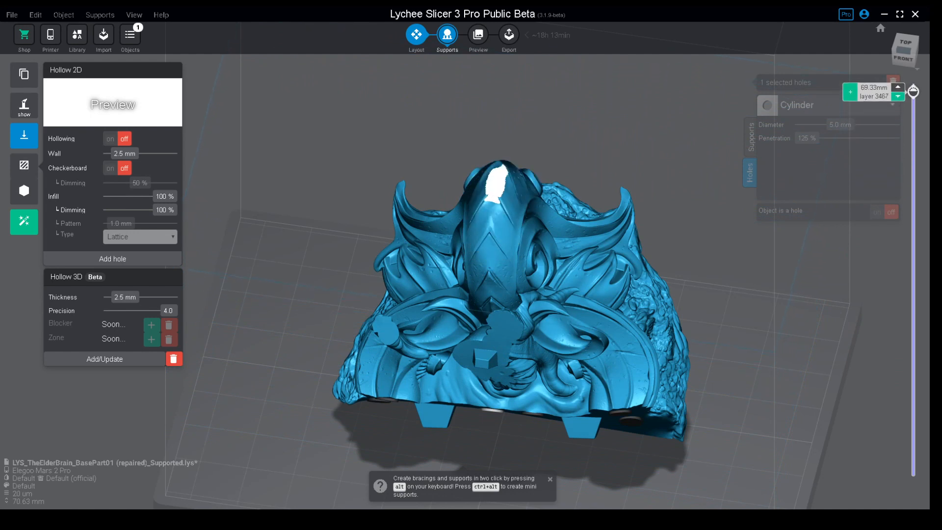
{"action": "left_click_drag", "start_coordinate": [913, 91], "coordinate": [913, 320]}
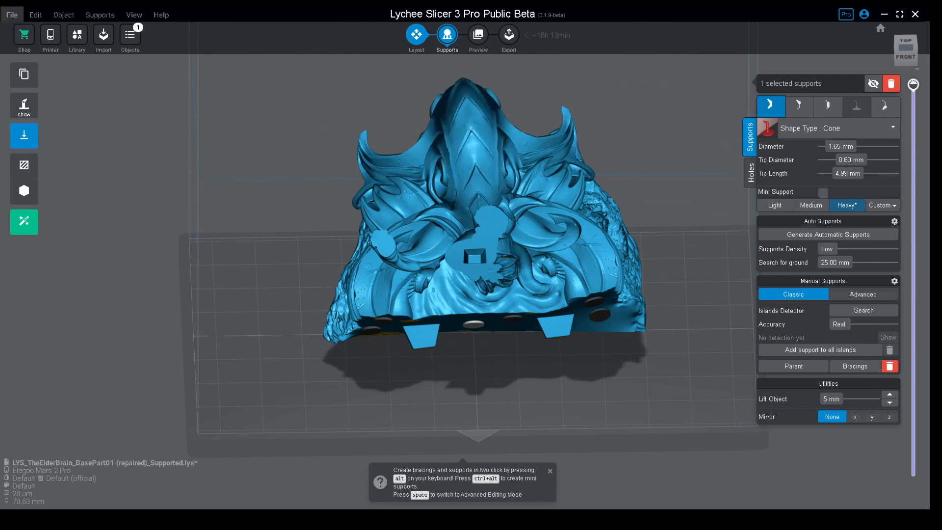
{"action": "left_click", "coordinate": [24, 105]}
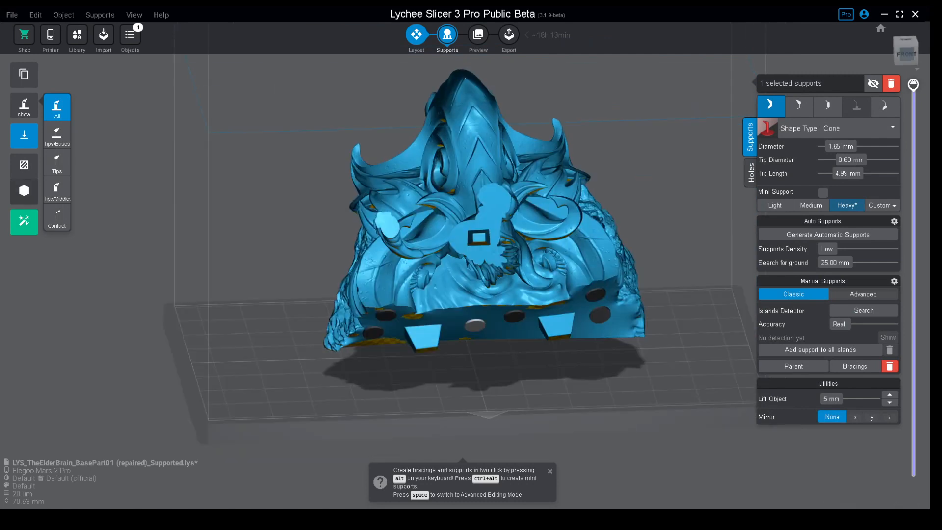
{"action": "left_click", "coordinate": [17, 14]}
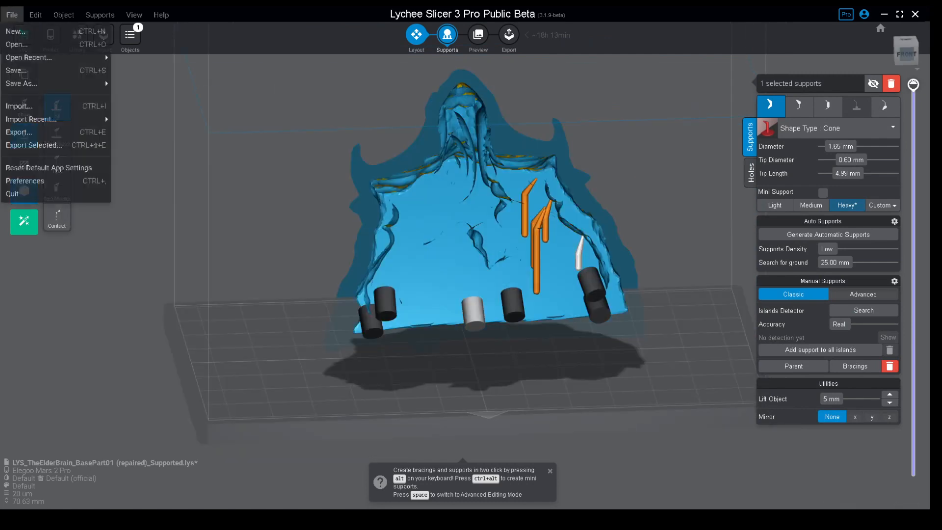
{"action": "left_click", "coordinate": [12, 11]}
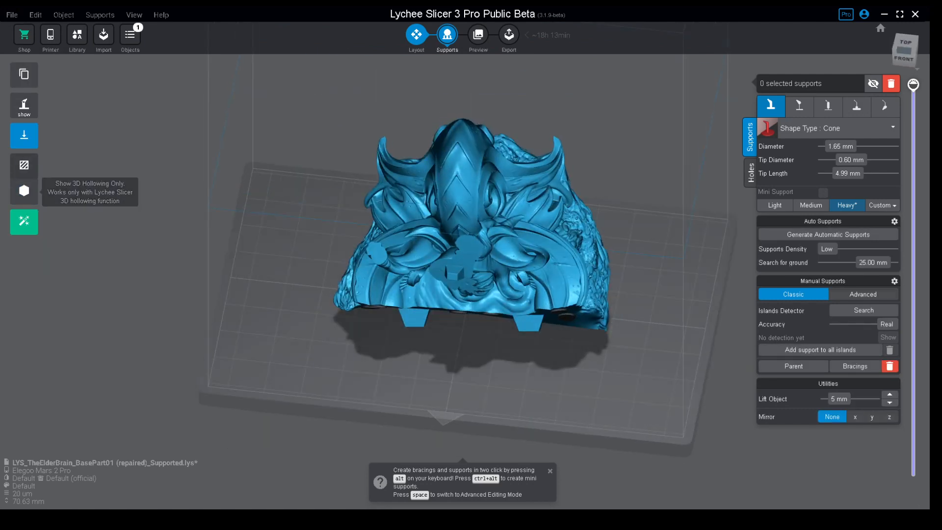
Reopen hollowing settings showing hollowing off, 2.5 mm wall, 4.0 precision
{"action": "left_click", "coordinate": [24, 165]}
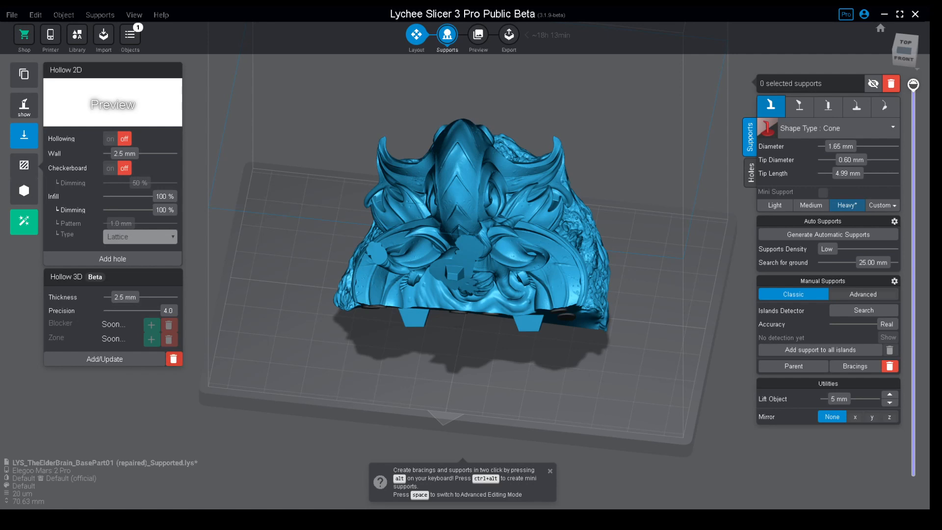